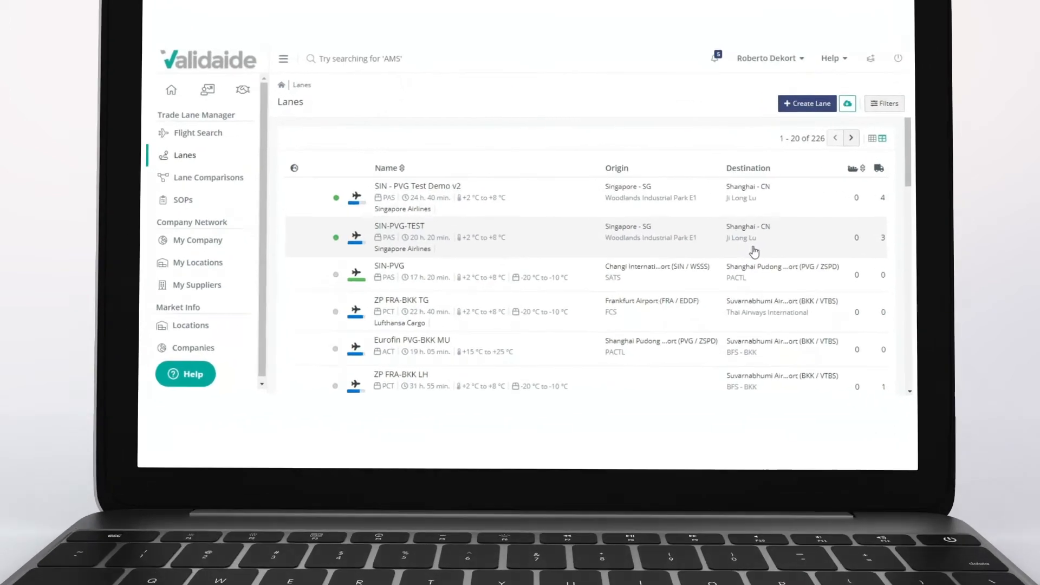
Add a Road Step to the lane's configuration and search 'g' for its transport provider.
click(418, 186)
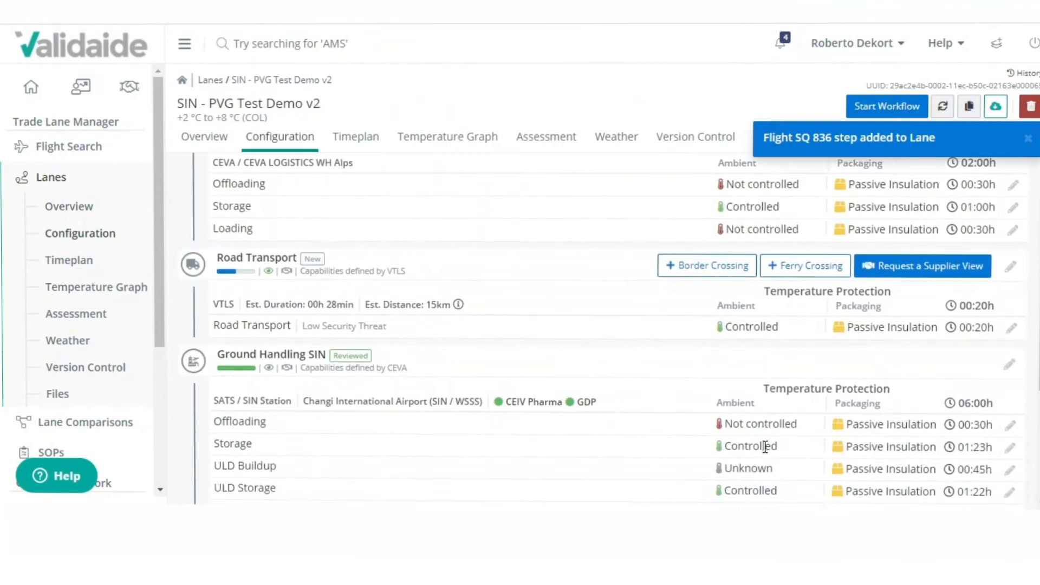
scroll(down, 3)
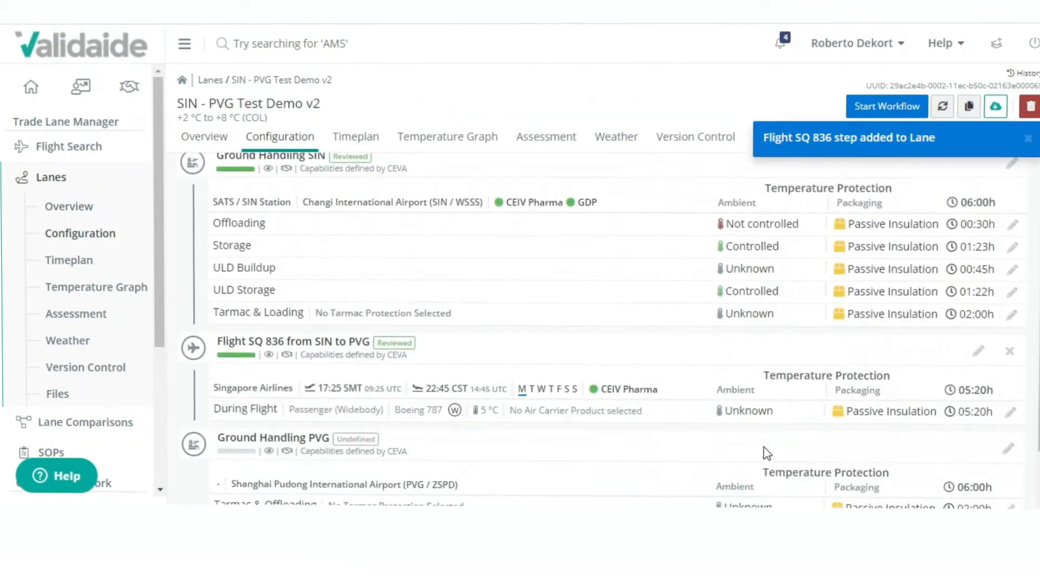
scroll(down, 3)
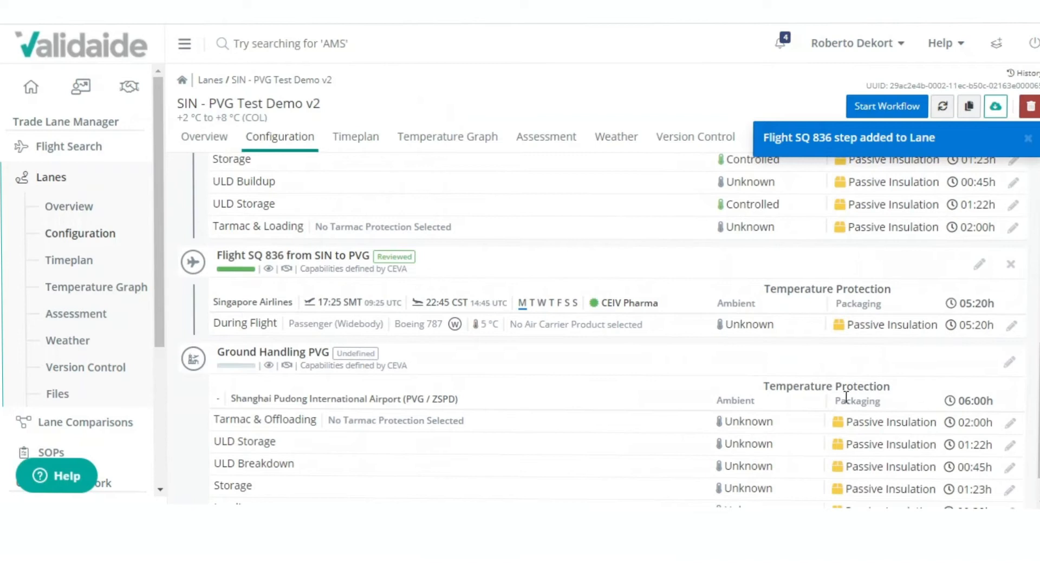
click(496, 482)
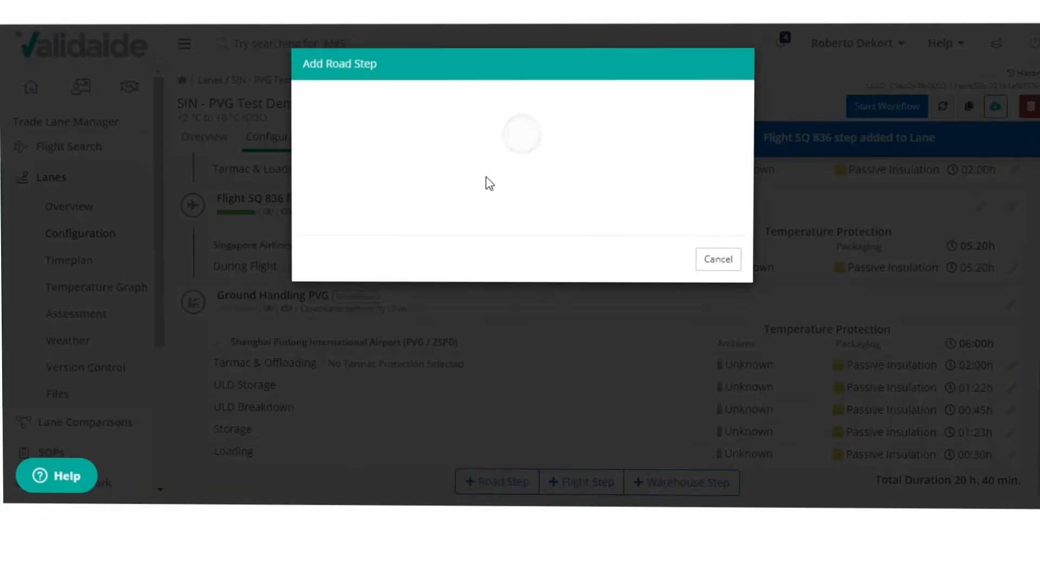
text(g)
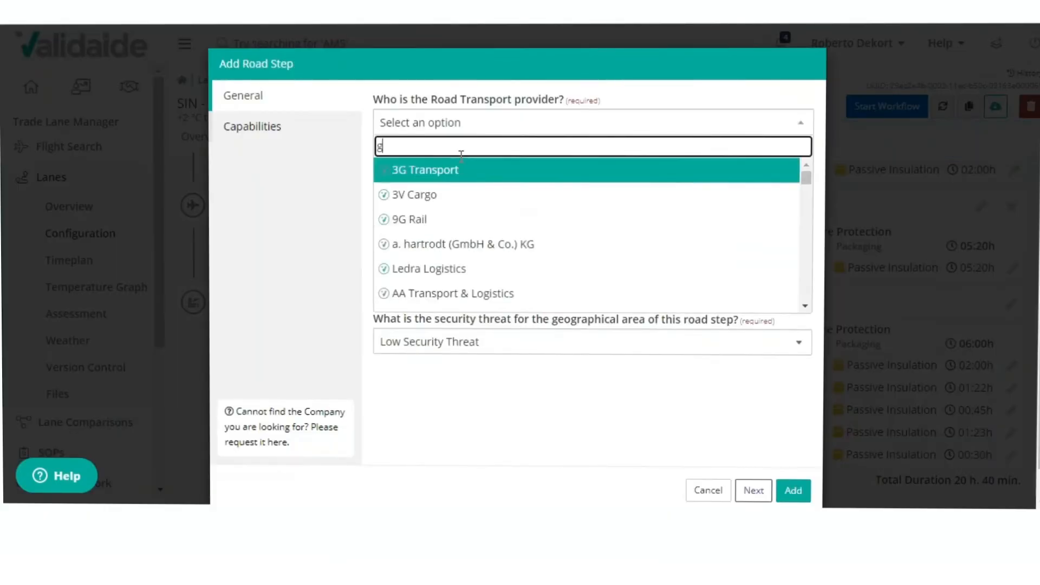